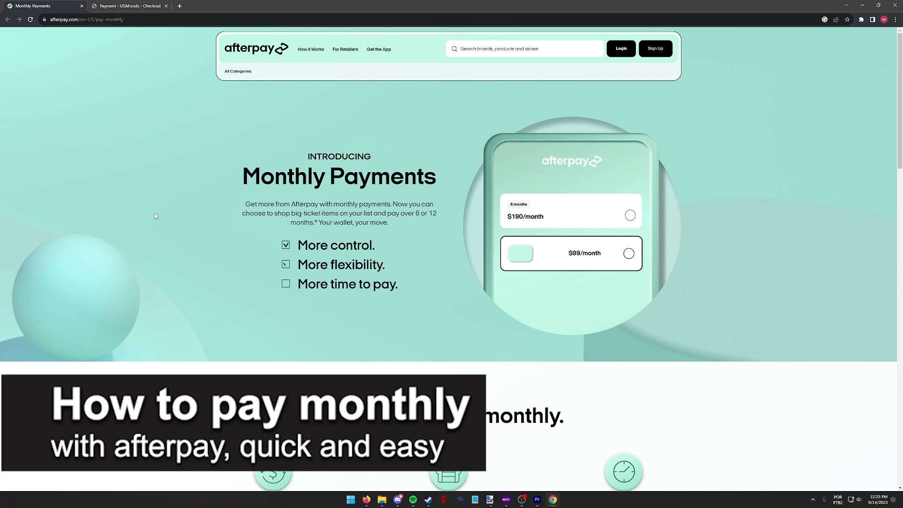
# - Read the Pay Monthly 'How it works' steps, then go back to the Afterpay homepage
pyautogui.click(629, 254)
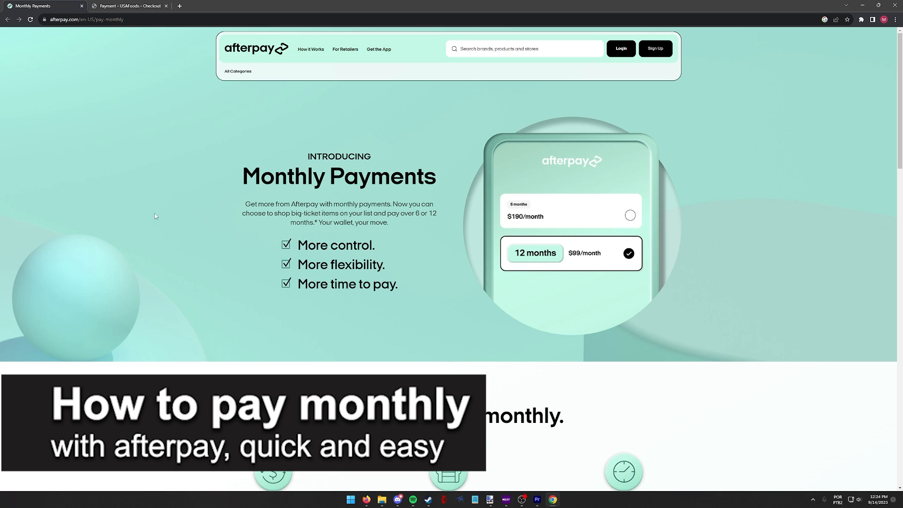
pyautogui.click(570, 211)
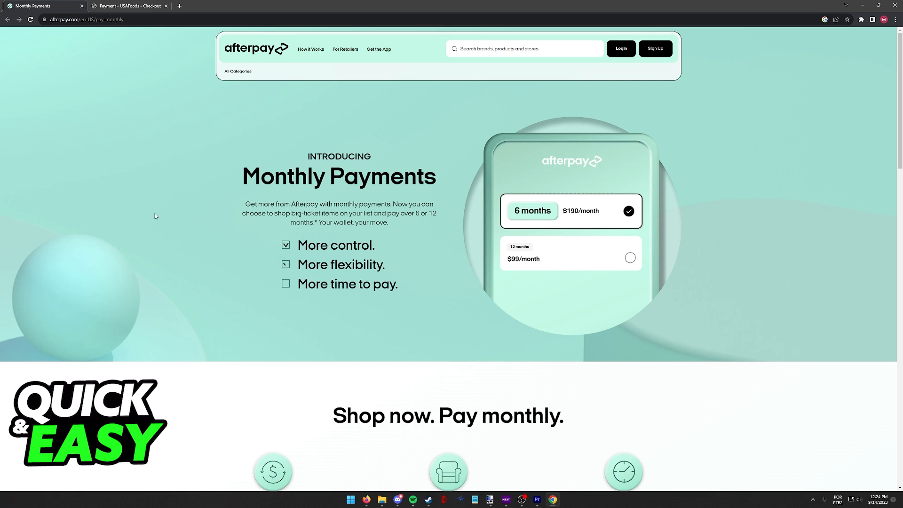
pyautogui.click(570, 256)
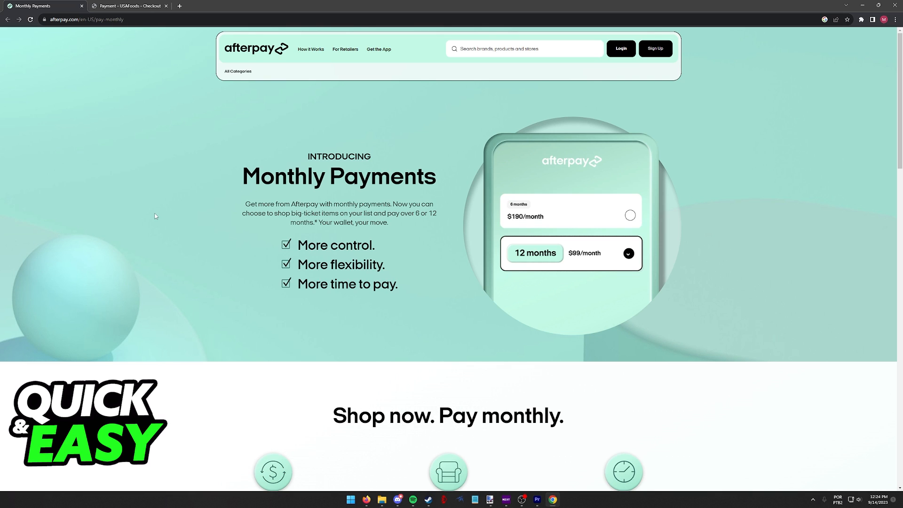
pyautogui.scroll(-3)
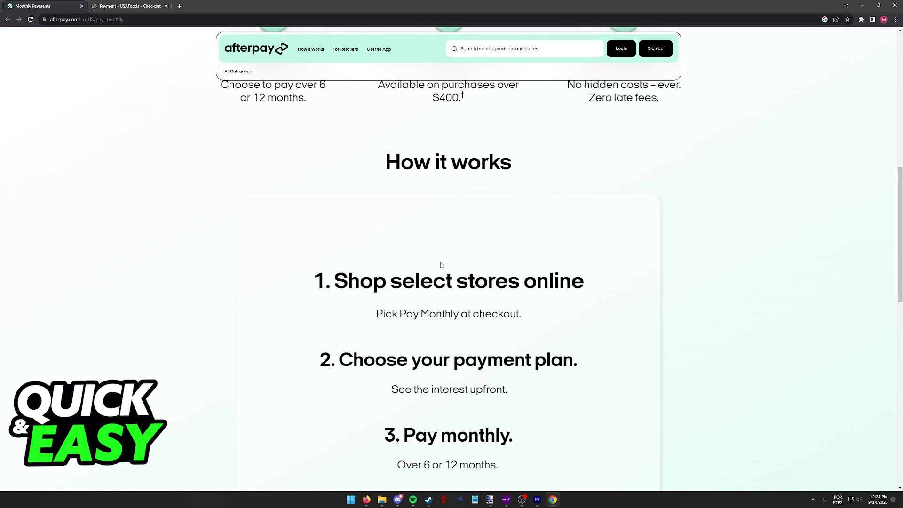
pyautogui.scroll(-3)
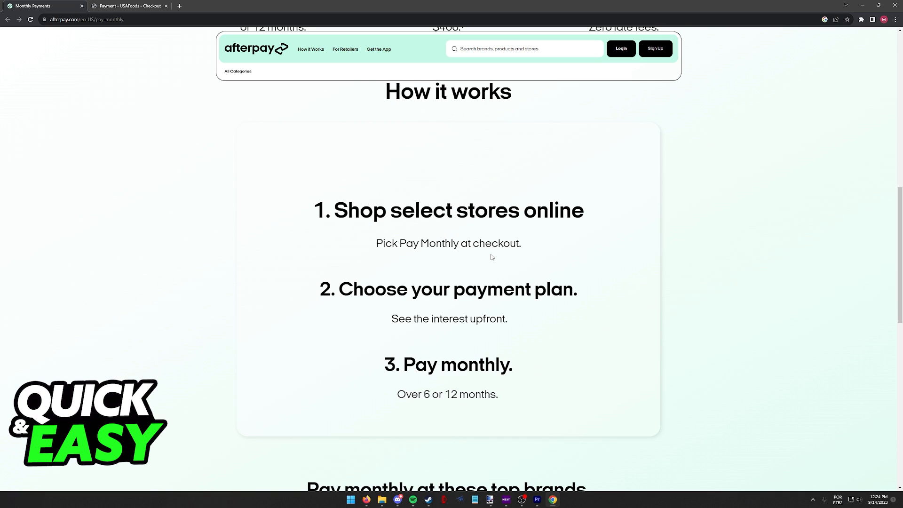
pyautogui.scroll(-3)
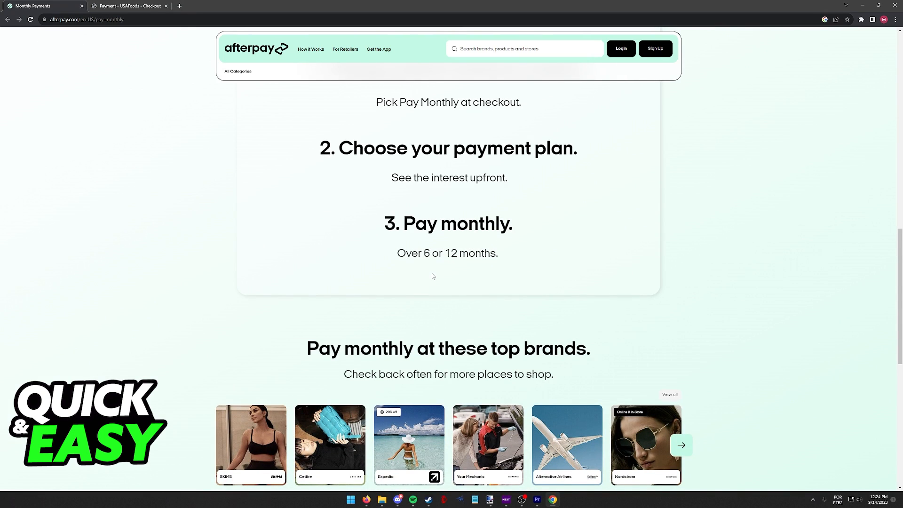
pyautogui.scroll(3)
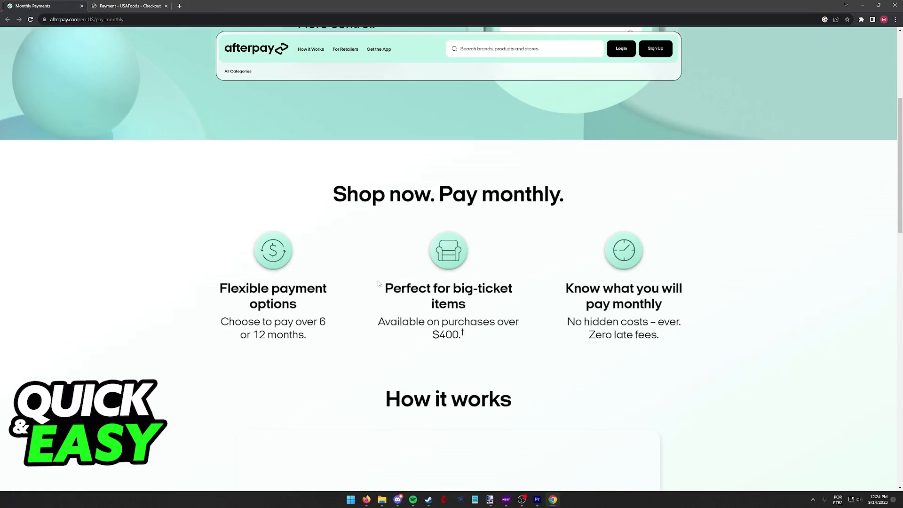
pyautogui.click(256, 48)
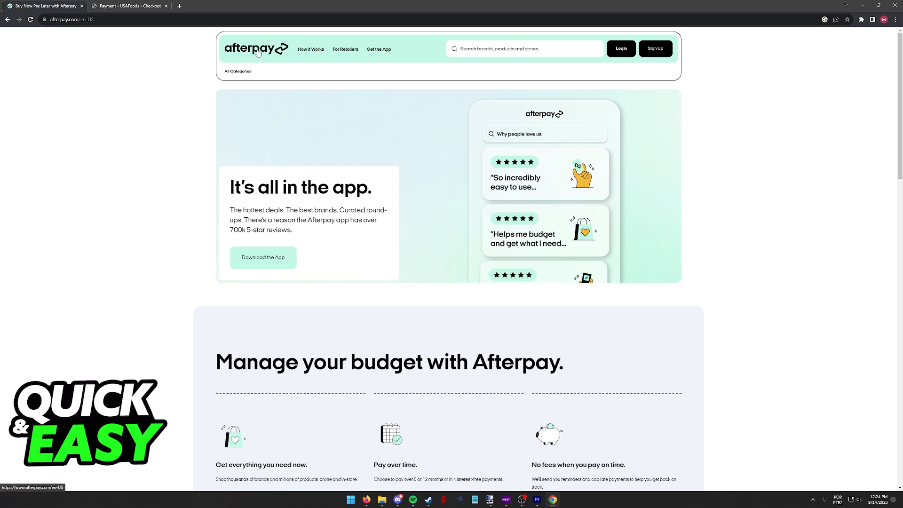
# - Scroll the homepage, then show the All Categories dropdown with Women, Men and Home & Garden
pyautogui.scroll(-3)
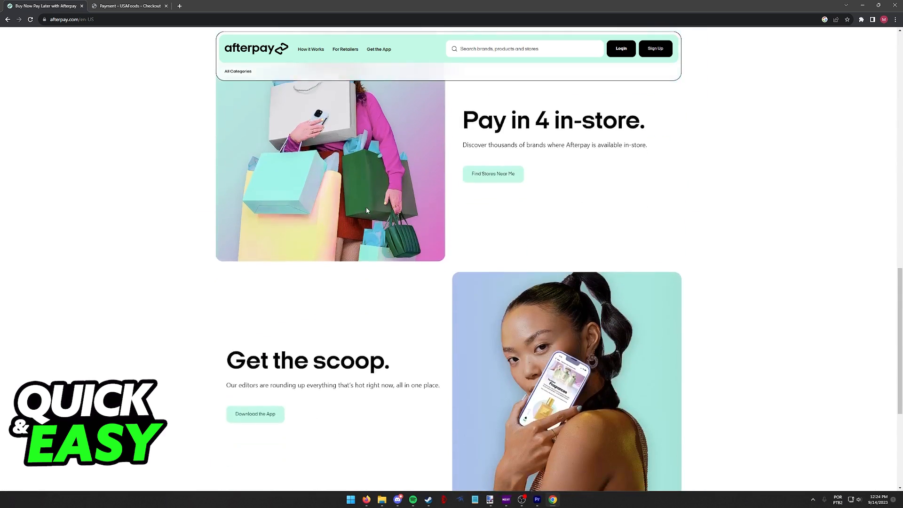
pyautogui.scroll(-3)
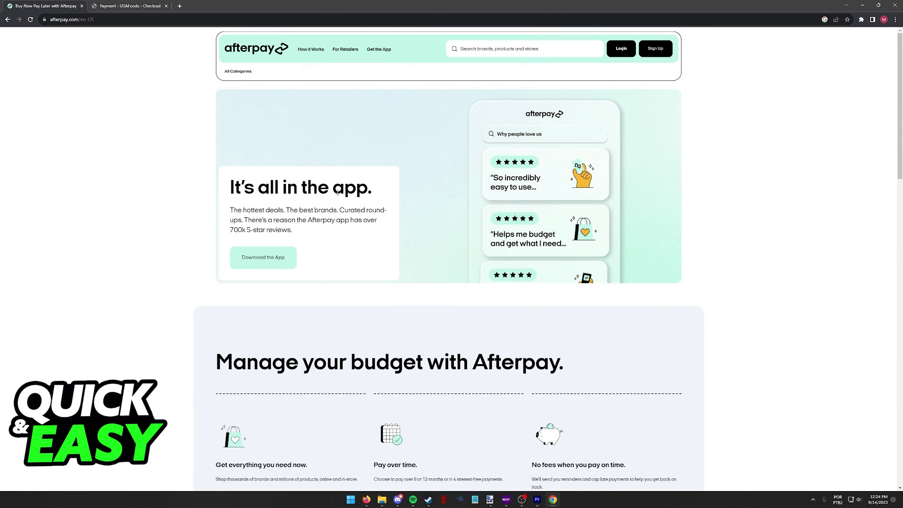
pyautogui.click(524, 48)
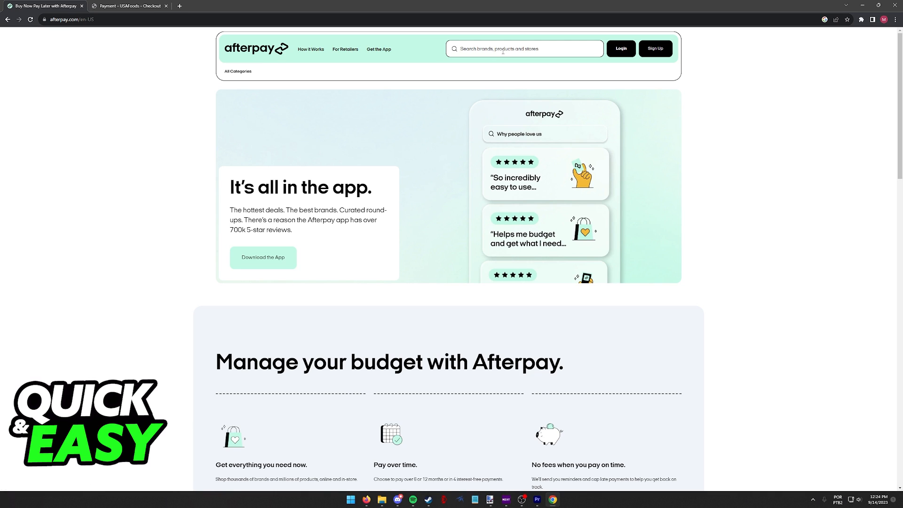
pyautogui.click(237, 71)
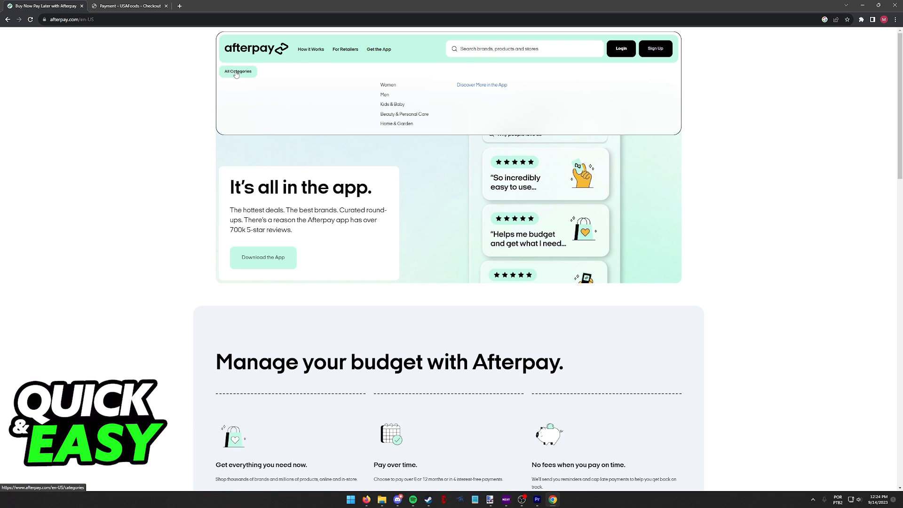
# - Open the Levi's store from the Men category and scroll down its home page
pyautogui.click(237, 71)
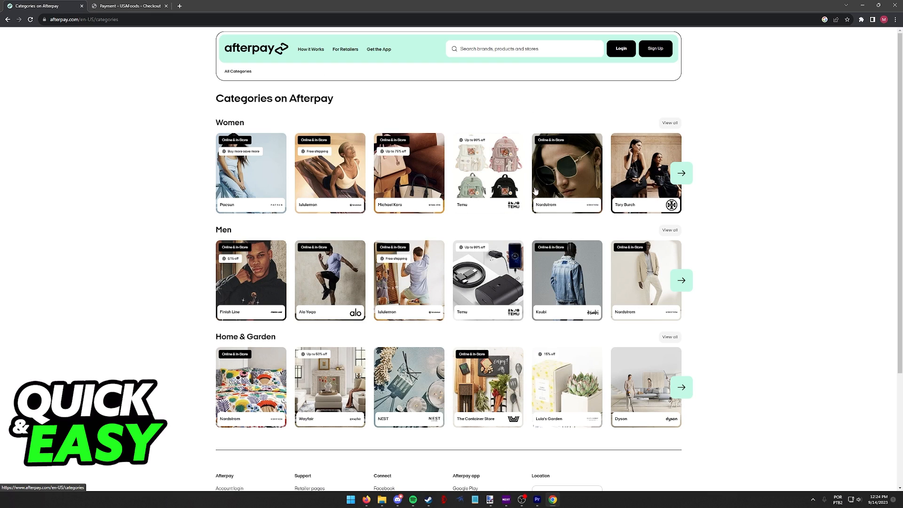
pyautogui.moveTo(600, 376)
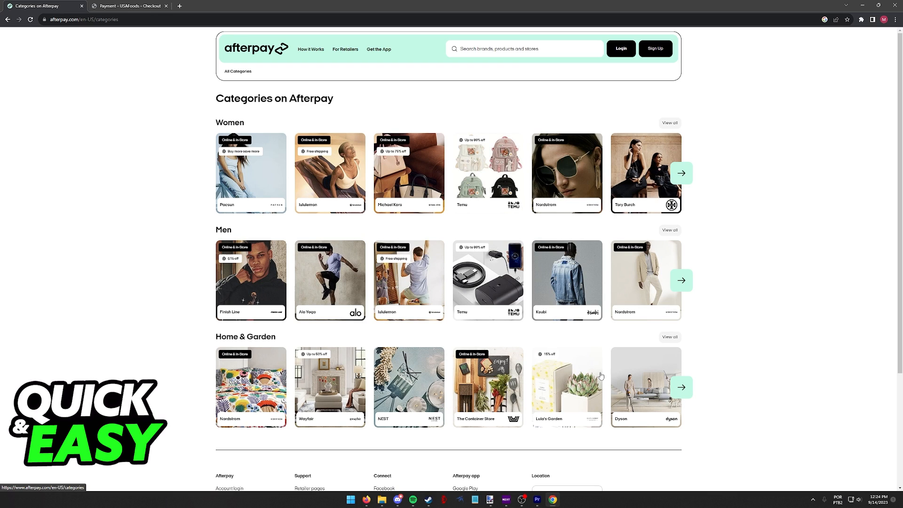
pyautogui.moveTo(293, 182)
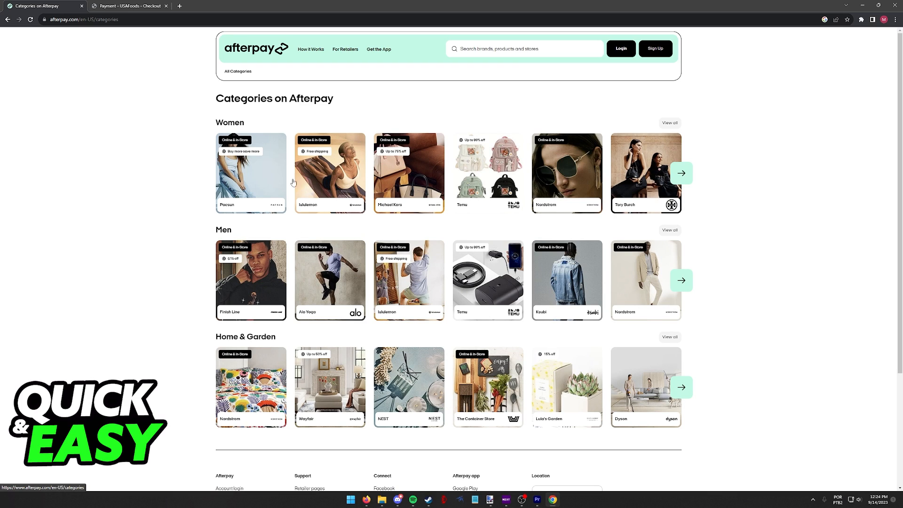
pyautogui.moveTo(664, 248)
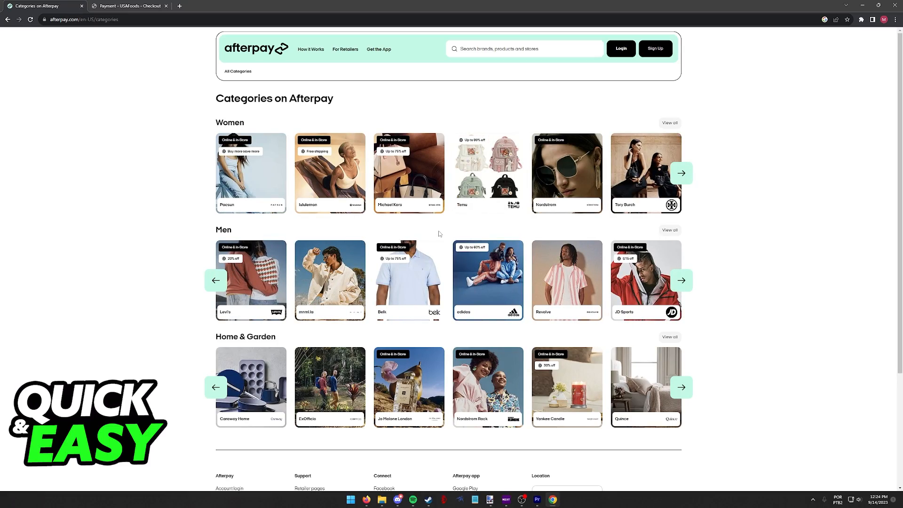
pyautogui.click(250, 280)
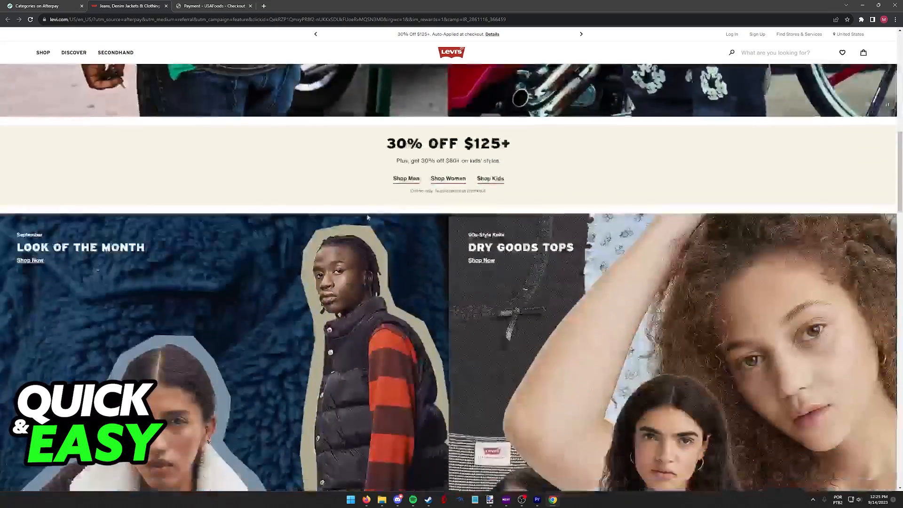
pyautogui.scroll(-3)
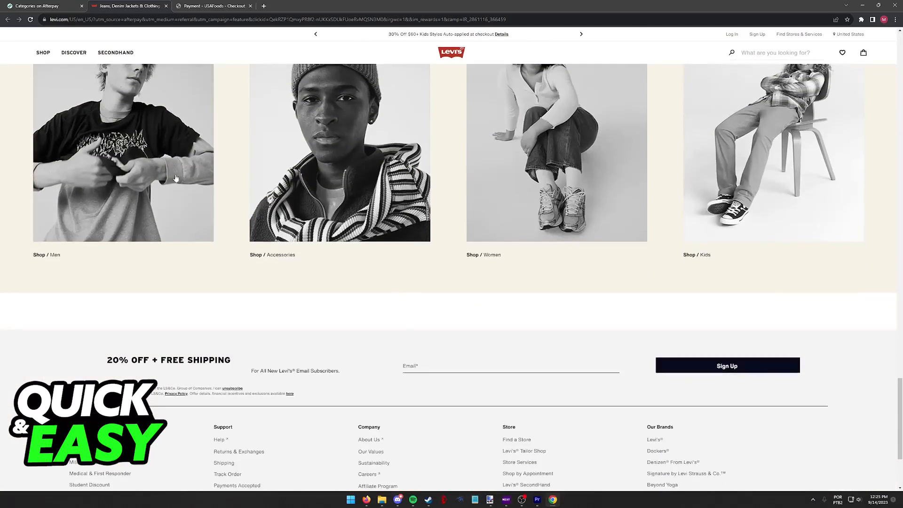
# - Return to the Afterpay Categories tab and advance the Men row to Finish Line, Alo Yoga and lululemon
pyautogui.click(43, 5)
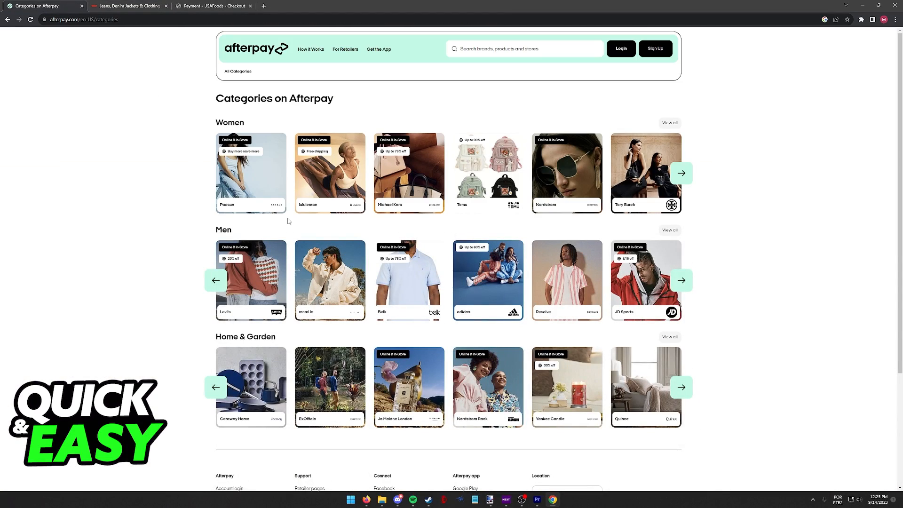
pyautogui.click(681, 280)
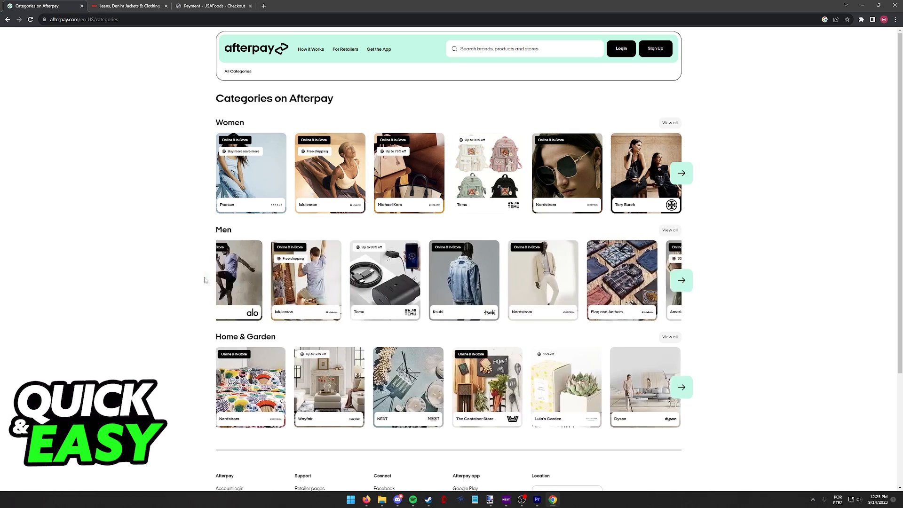
pyautogui.scroll(-3)
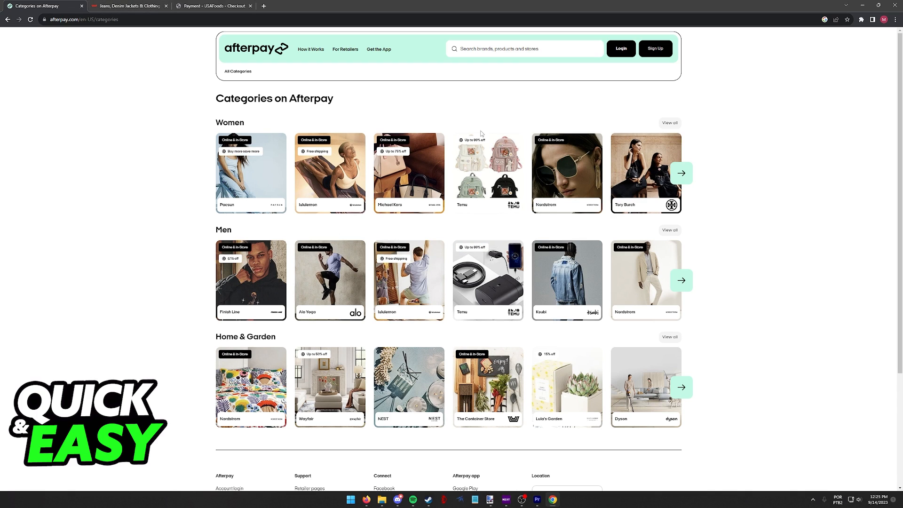
# - Choose Afterpay for the $75.25 USAfoods order and pay, reaching Afterpay's 'Let's get started' page
pyautogui.click(214, 6)
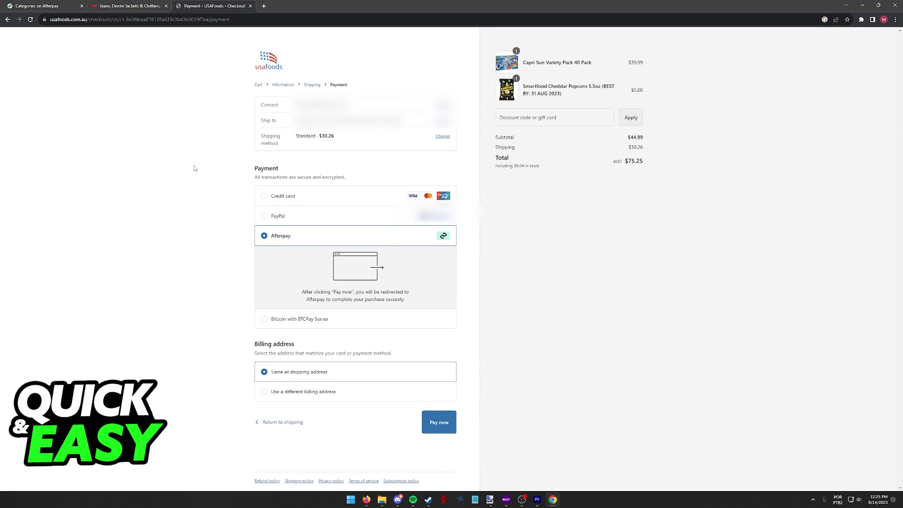
pyautogui.doubleClick(281, 235)
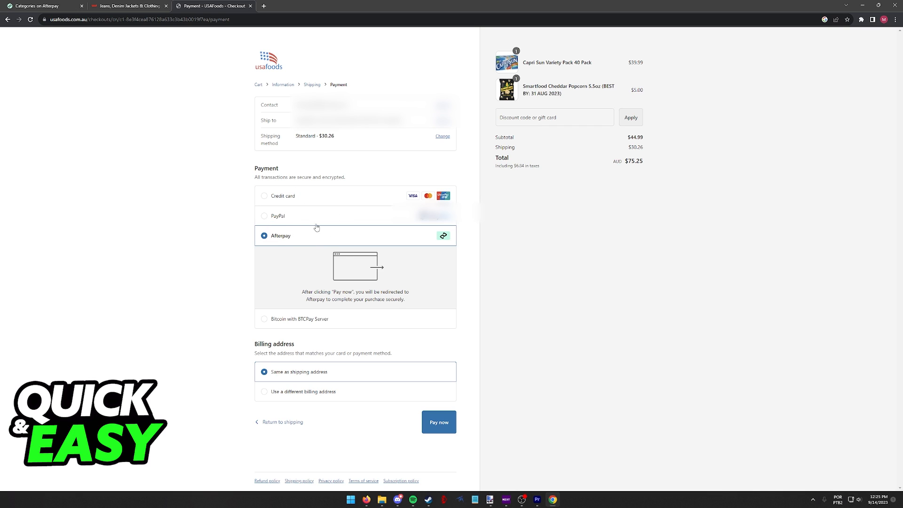
pyautogui.moveTo(334, 286)
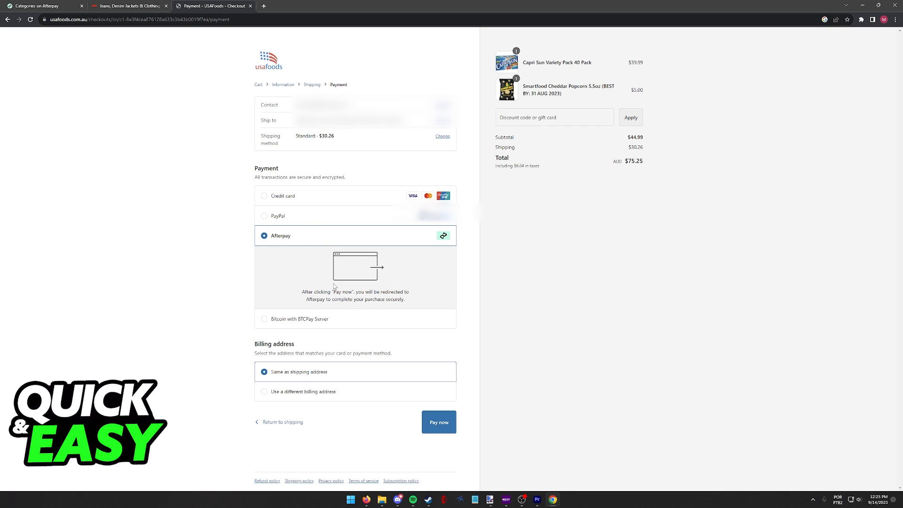
pyautogui.click(439, 422)
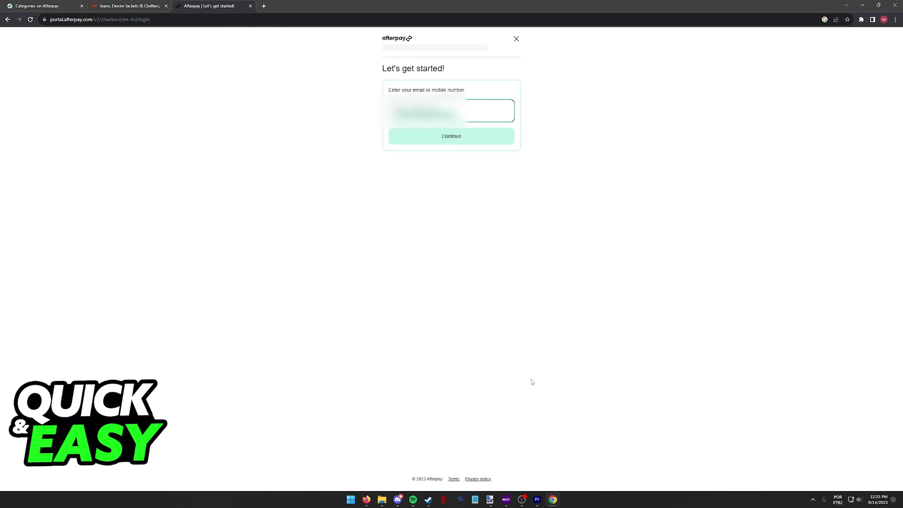
# - Continue with the entered email to reach Afterpay's 'Create an account' form
pyautogui.click(452, 136)
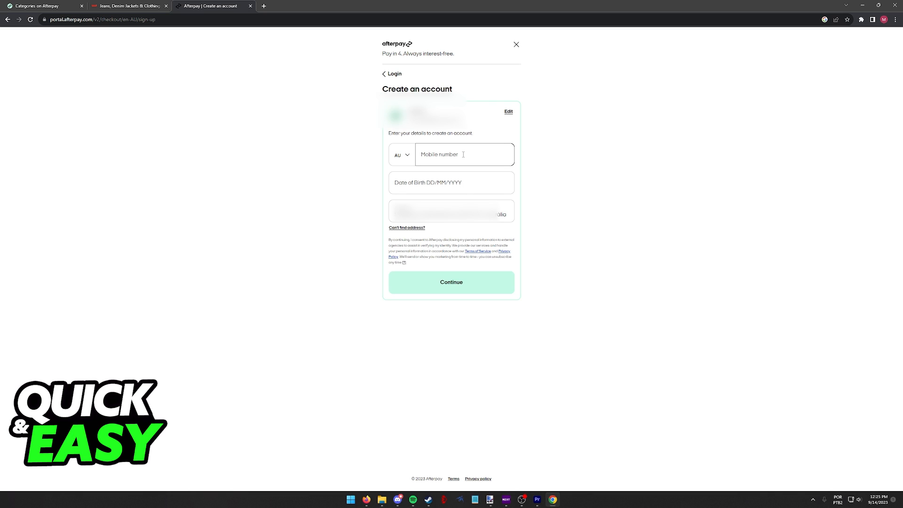
# - Switch back to the Afterpay Categories tab, leaving the account form unfinished
pyautogui.click(43, 6)
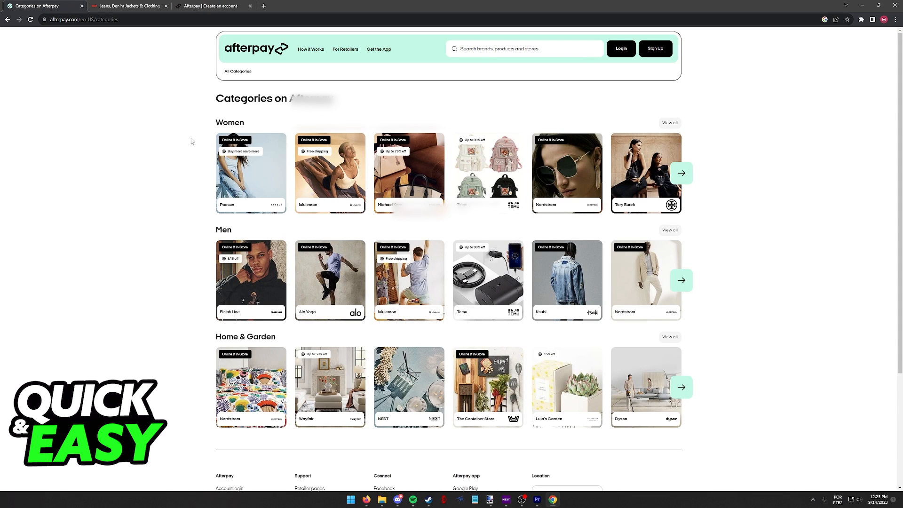
pyautogui.moveTo(647, 208)
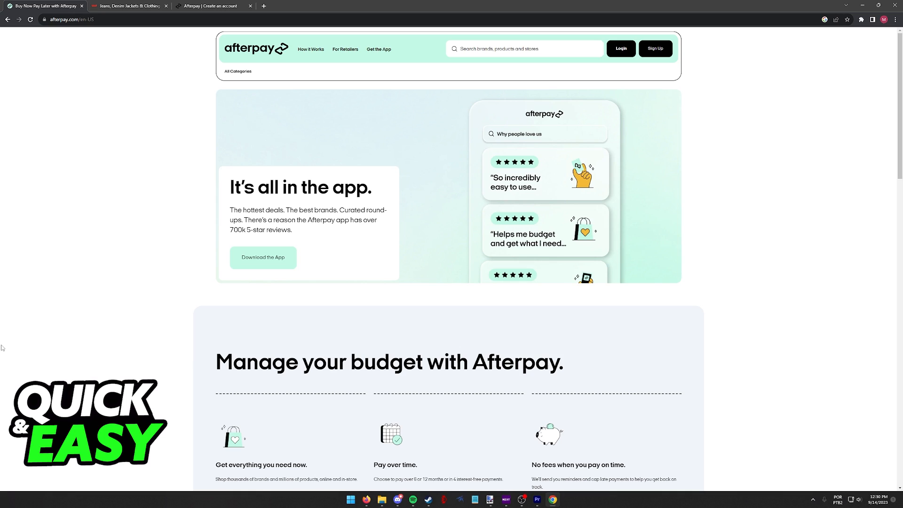
pyautogui.moveTo(263, 52)
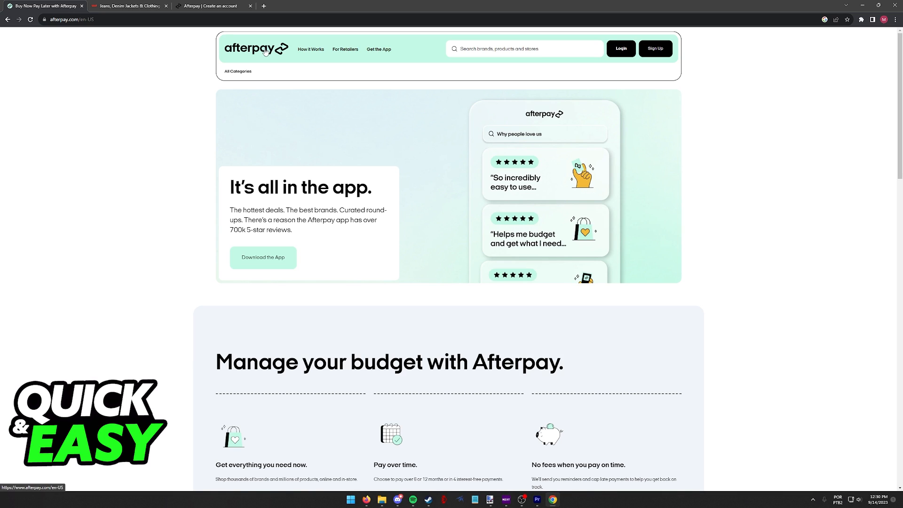
# - Open the categories page and page the carousels to stores like Savage x Fenty and Urban Outfitters
pyautogui.click(237, 71)
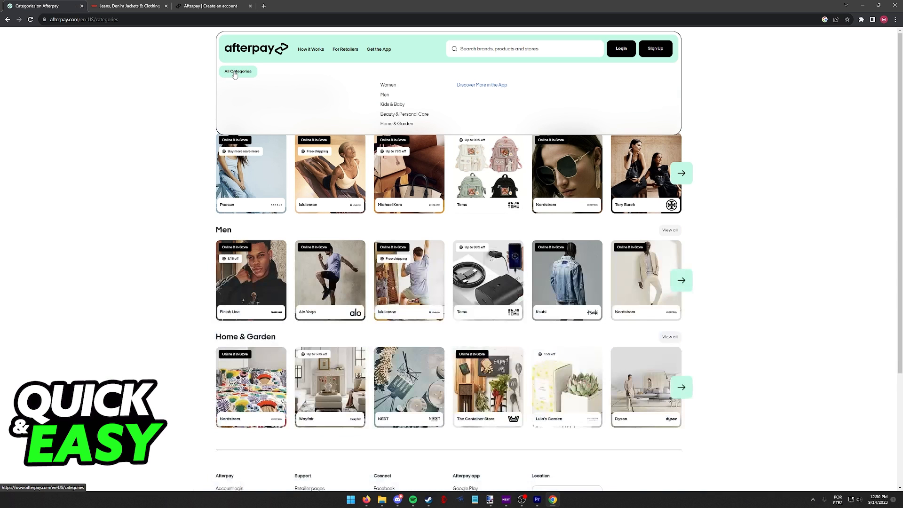
pyautogui.click(237, 71)
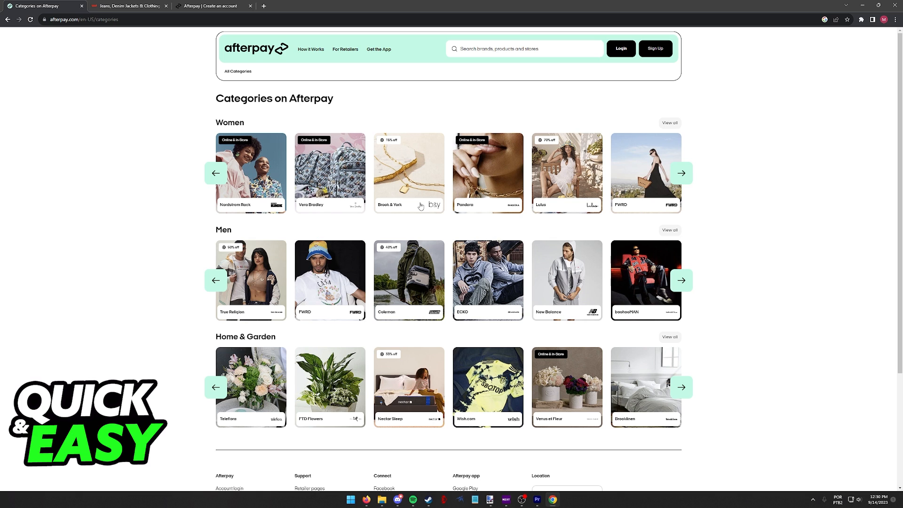
pyautogui.click(682, 387)
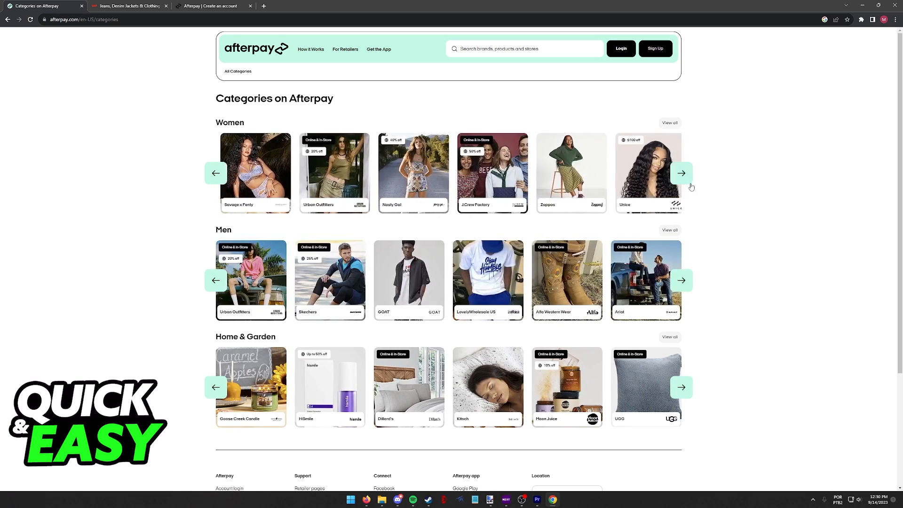
pyautogui.click(682, 173)
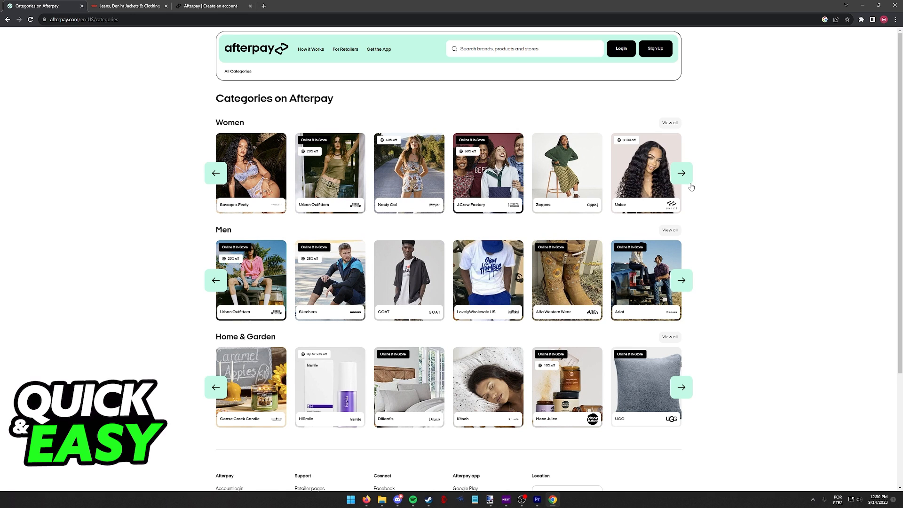